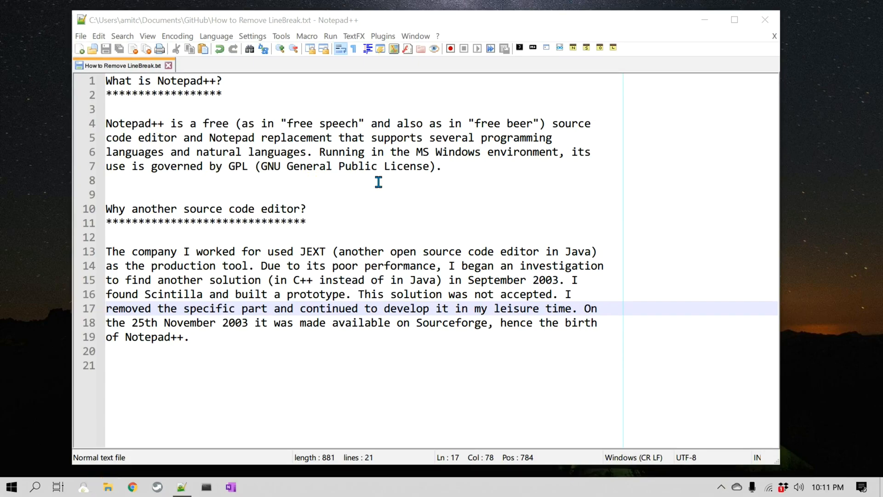
Inspect the paragraphs with end-of-line characters shown, then hidden again
left_click(378, 180)
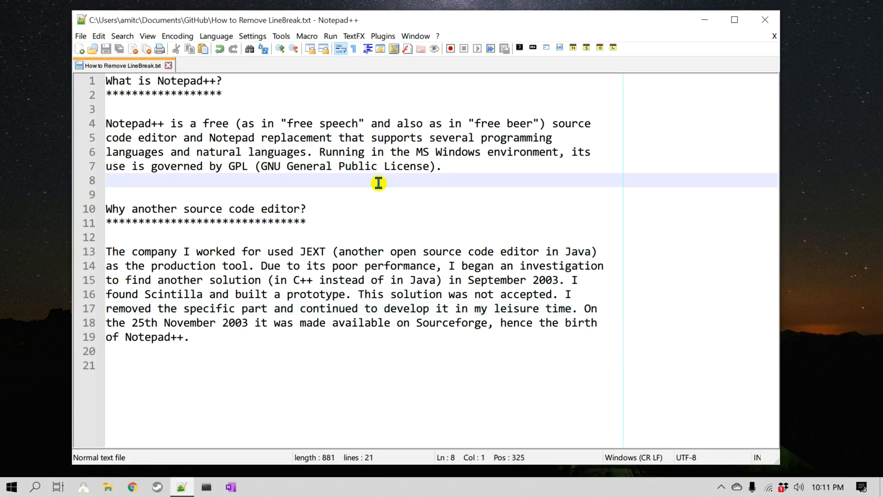
mouse_move(573, 162)
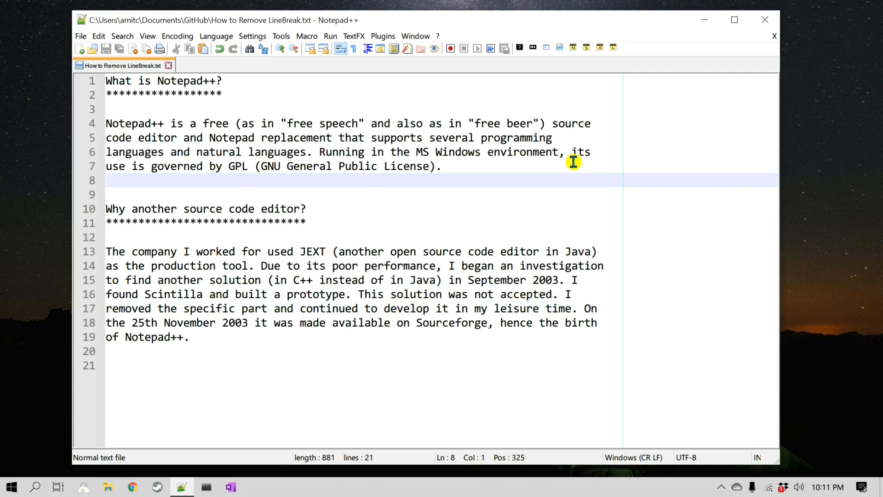
mouse_move(541, 73)
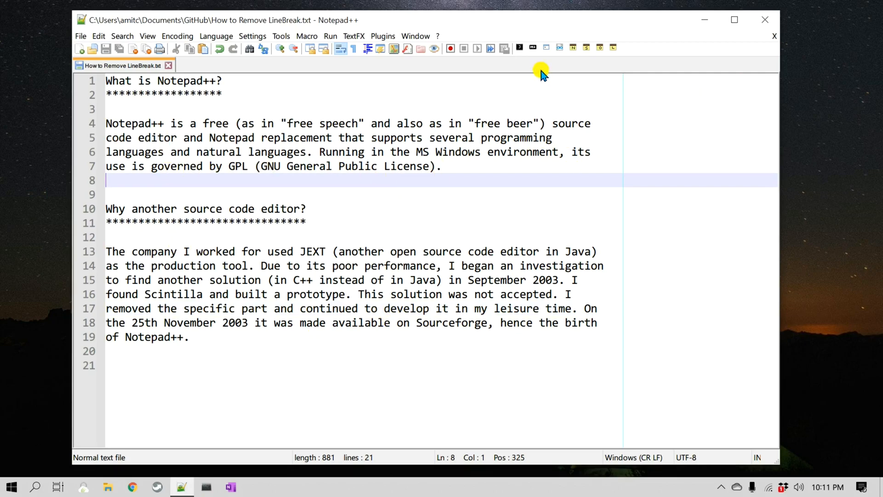
mouse_move(364, 72)
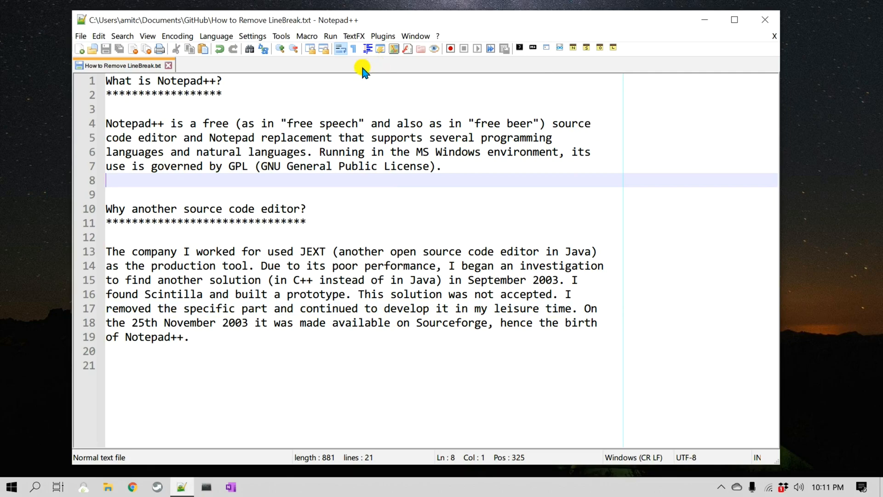
mouse_move(414, 151)
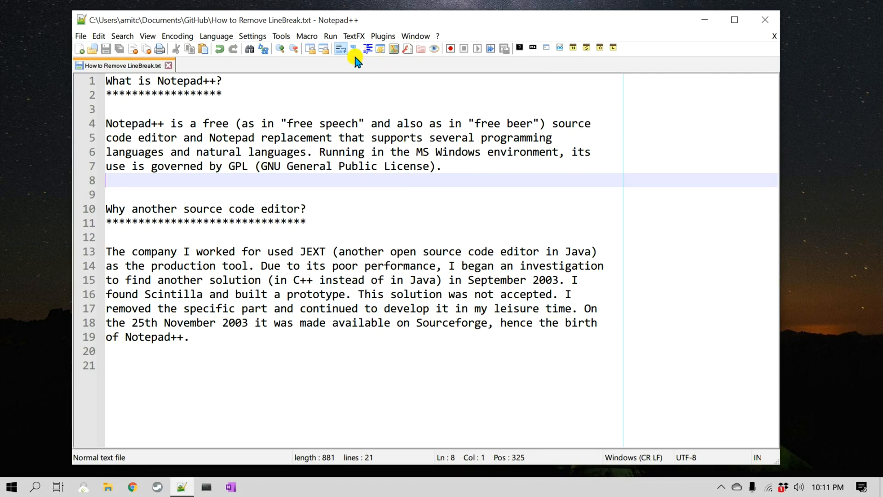
mouse_move(355, 48)
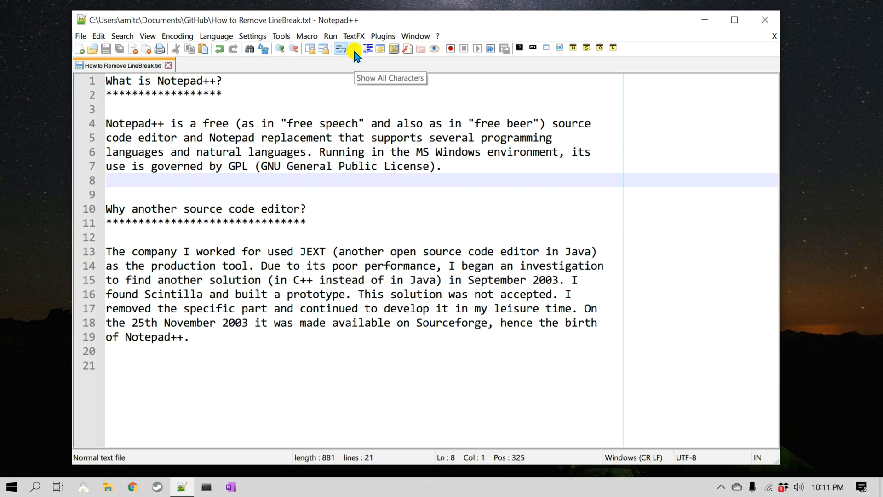
left_click(354, 48)
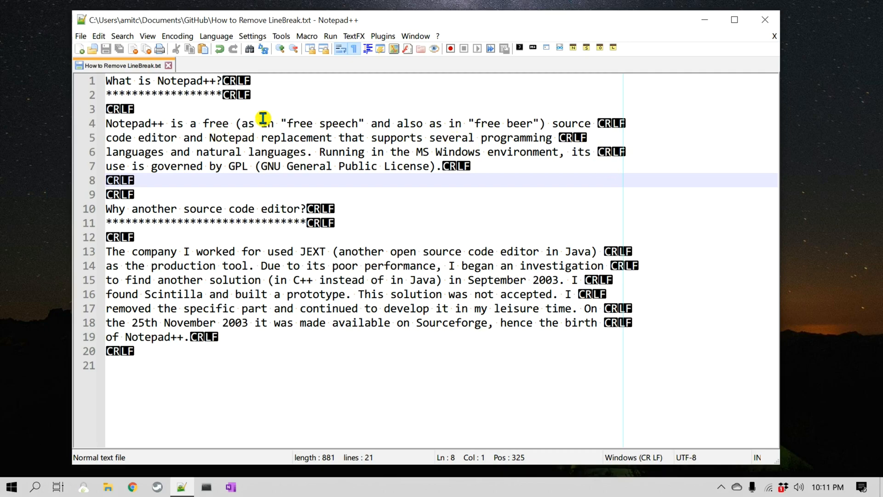
mouse_move(573, 203)
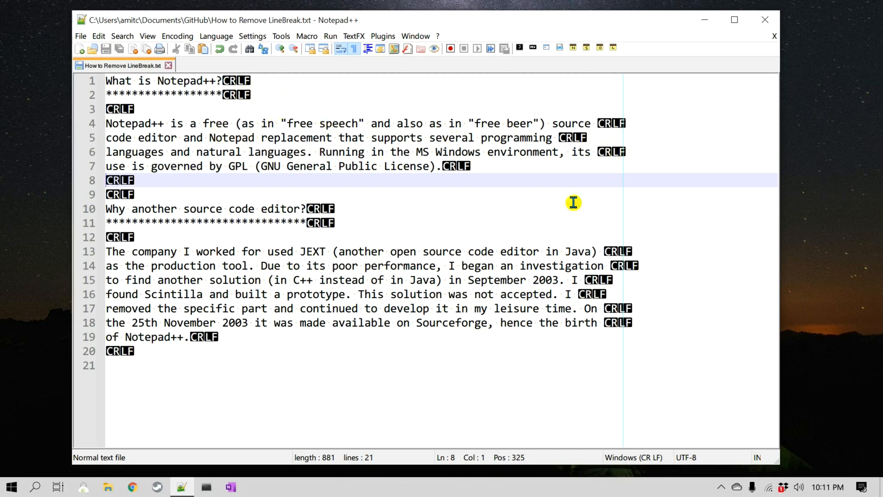
mouse_move(619, 149)
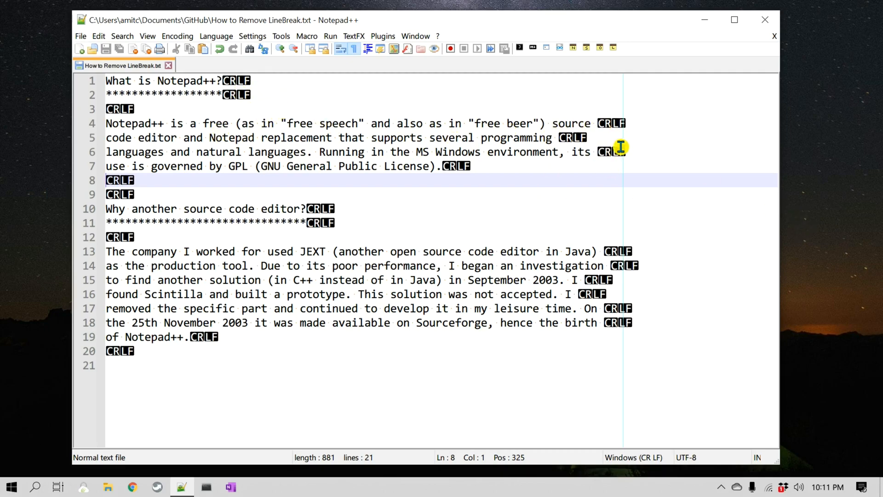
mouse_move(546, 173)
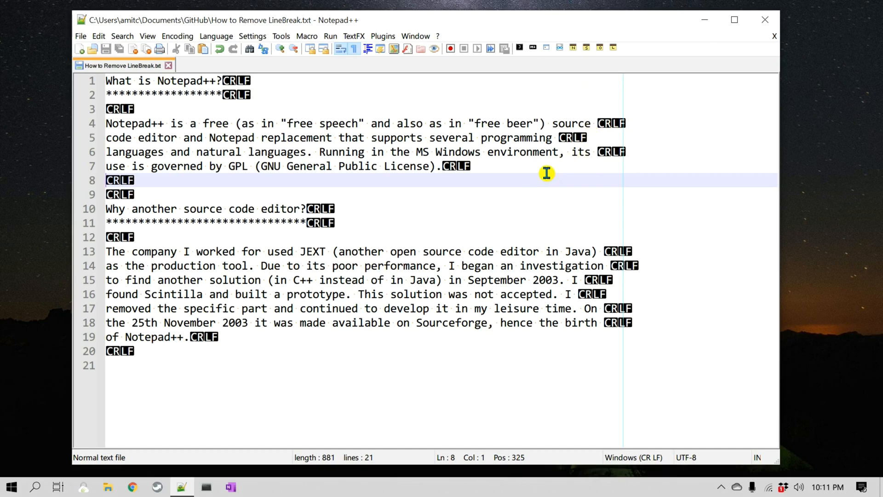
left_click(355, 48)
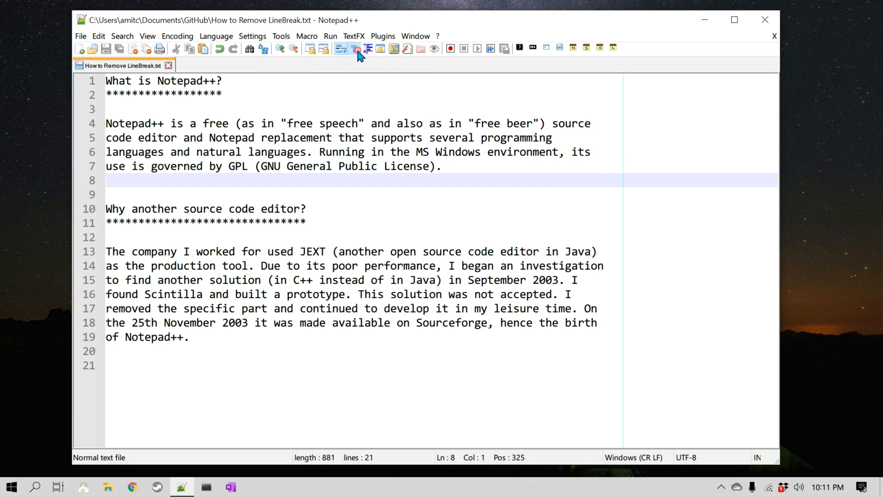
left_click(340, 48)
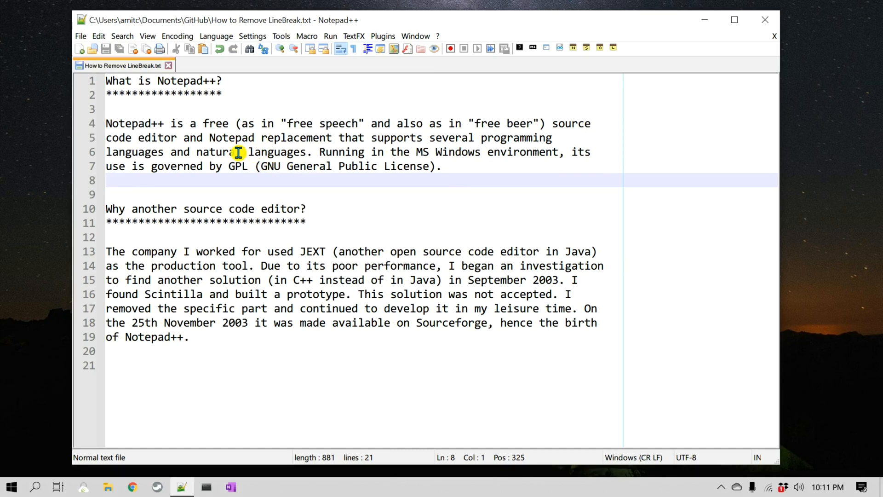
mouse_move(256, 166)
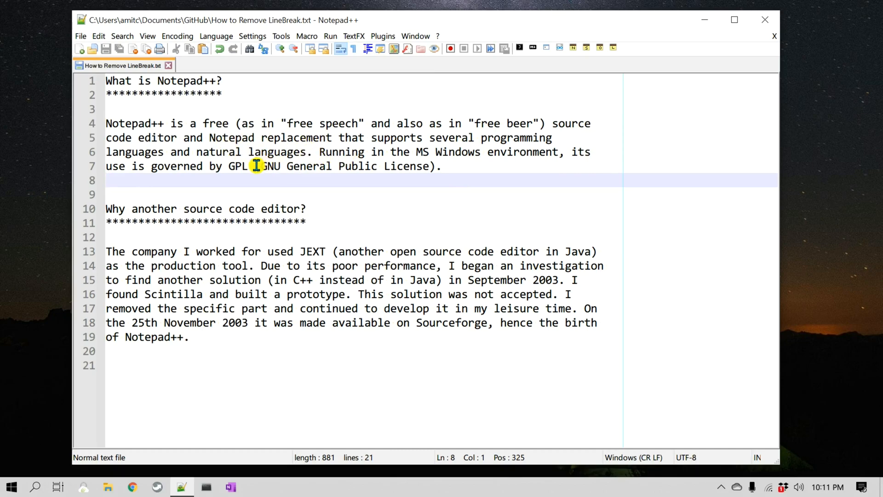
Delete 'languages.' from line 6 and the C++ versus Java parenthetical from line 15
left_click(246, 152)
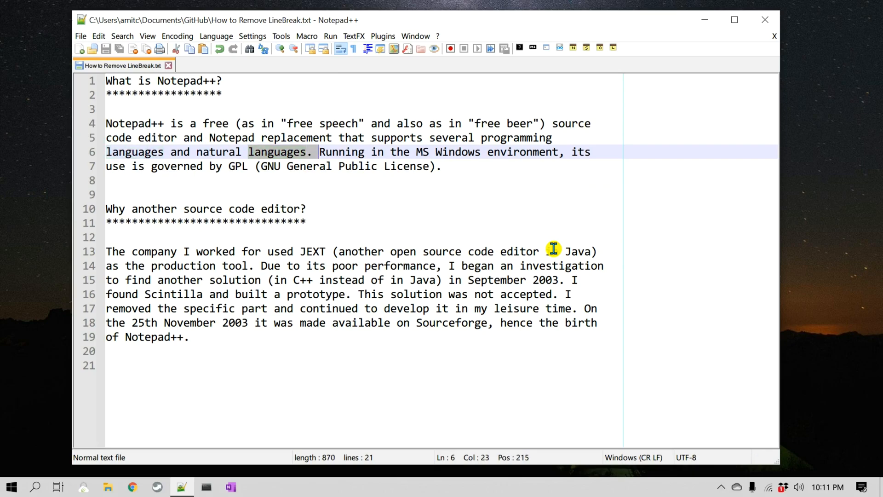
key("Delete")
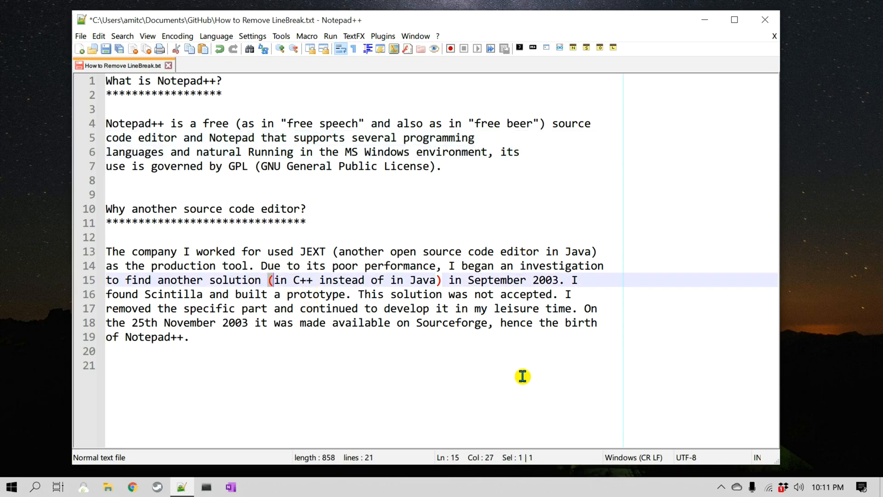
key("Delete")
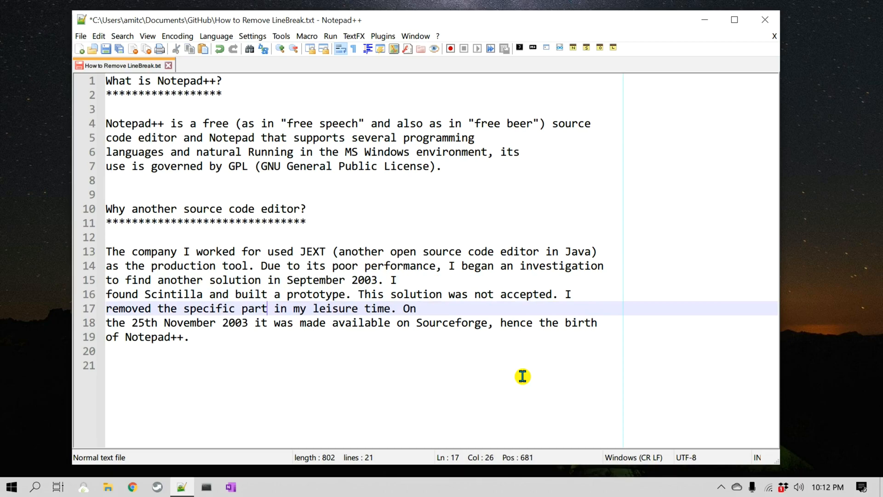
mouse_move(375, 147)
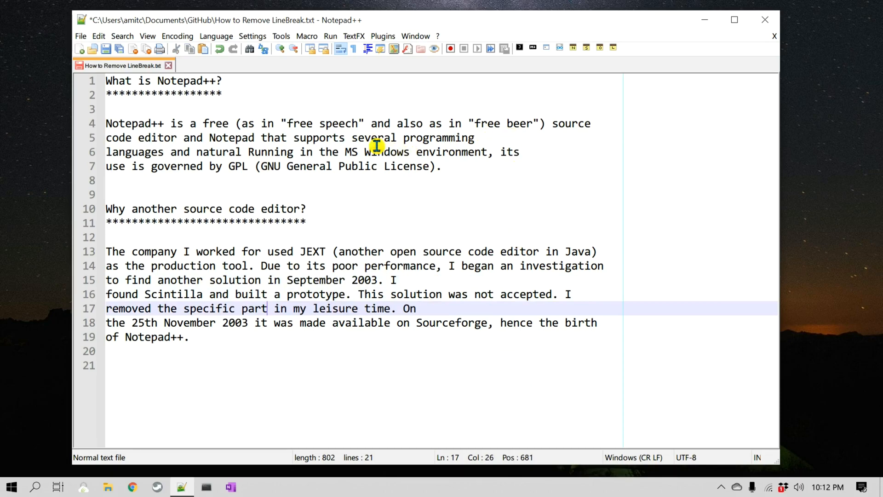
mouse_move(605, 191)
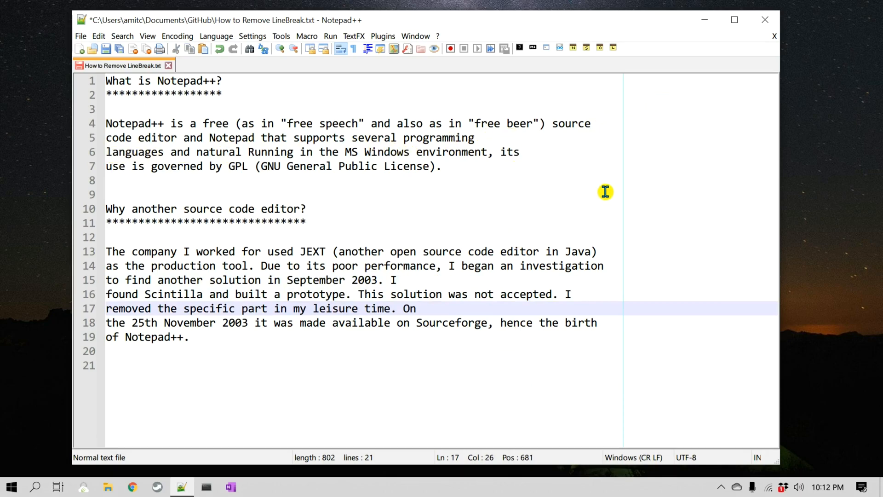
mouse_move(477, 179)
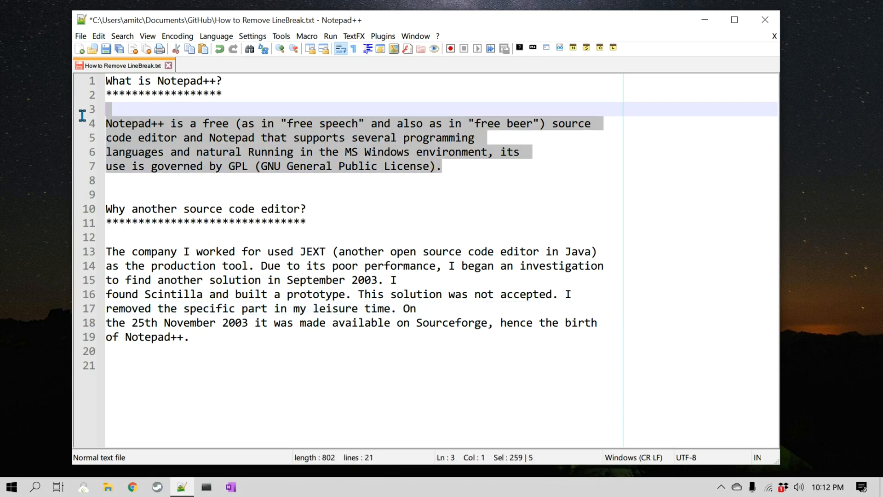
mouse_move(601, 162)
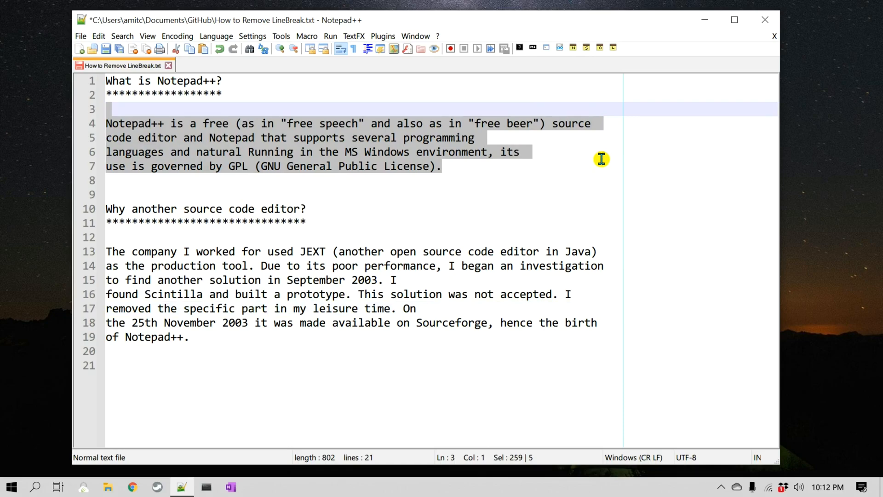
mouse_move(528, 129)
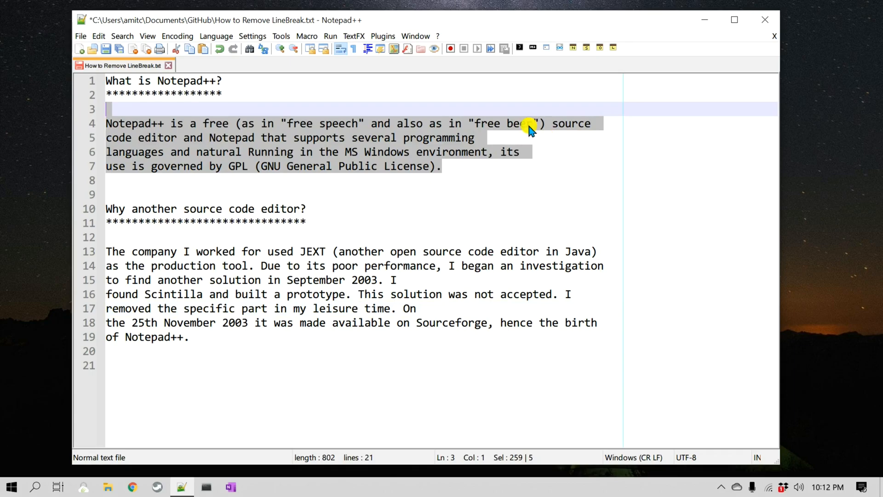
mouse_move(474, 179)
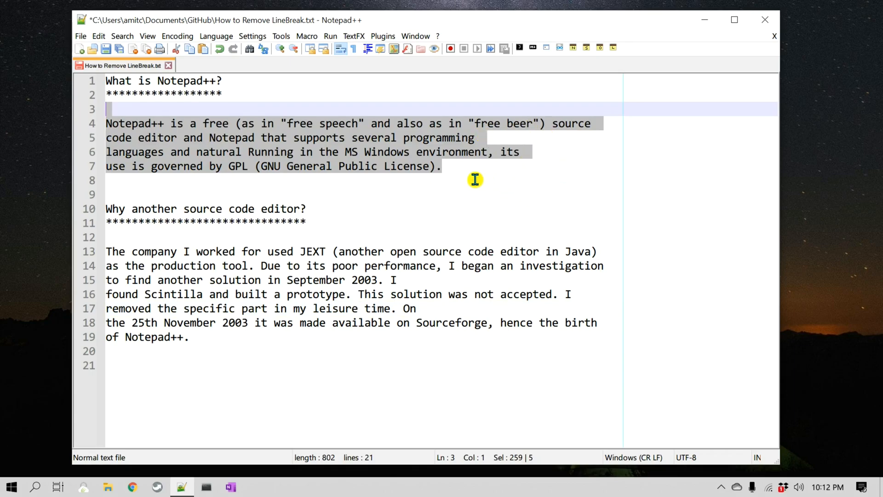
mouse_move(593, 74)
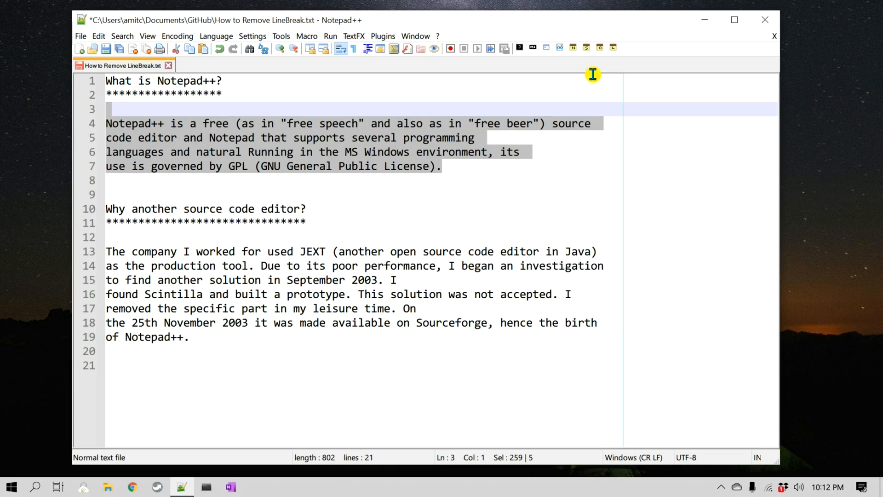
mouse_move(545, 154)
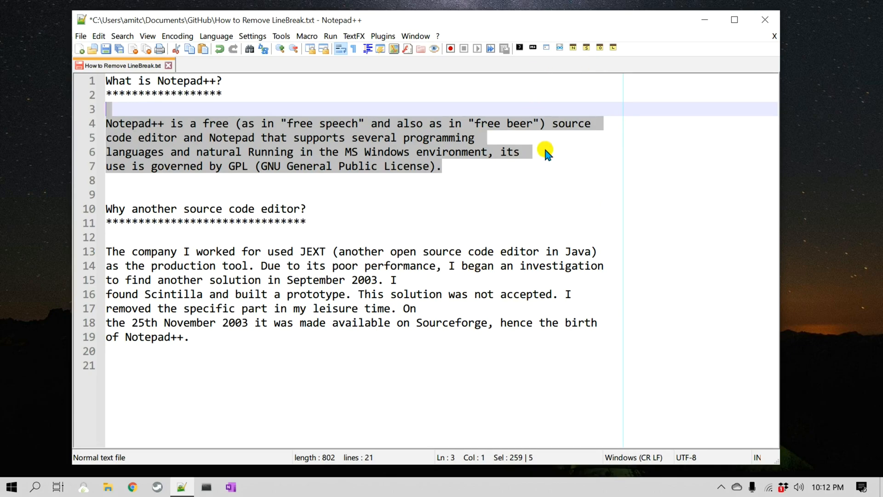
mouse_move(507, 147)
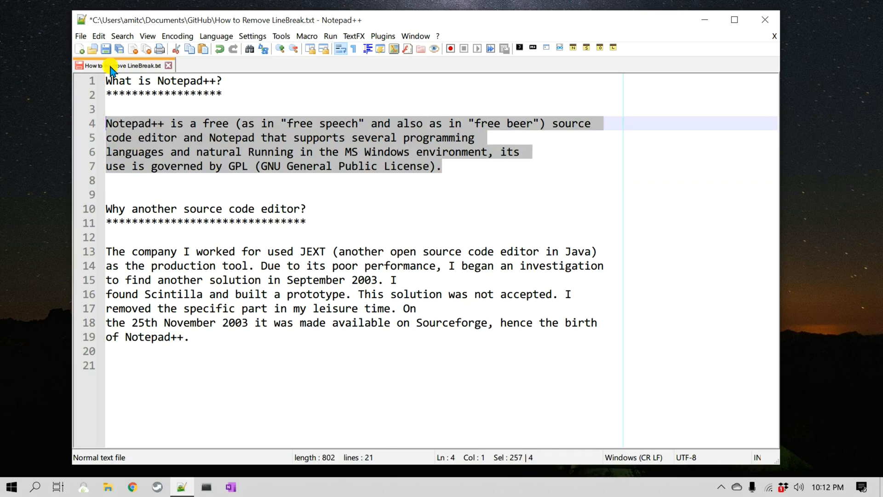
Apply Join Lines to lines 4–7 so the 'Notepad++ is free' paragraph becomes one line
left_click(98, 36)
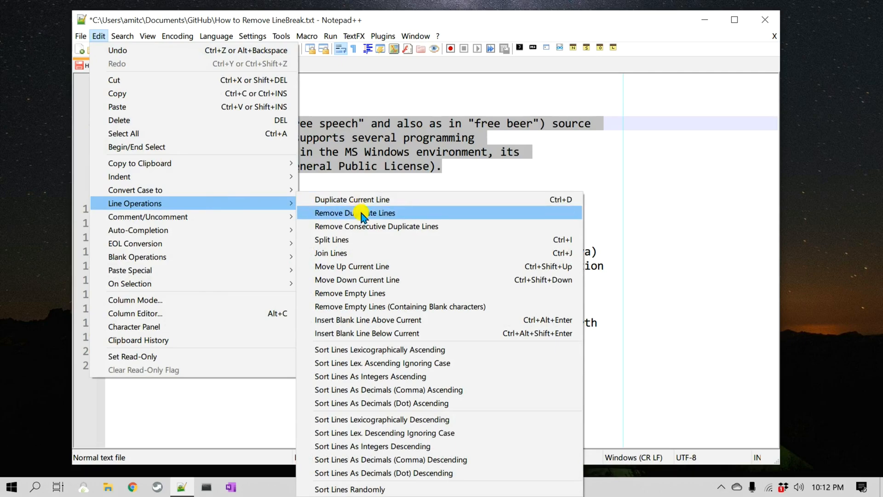
mouse_move(378, 252)
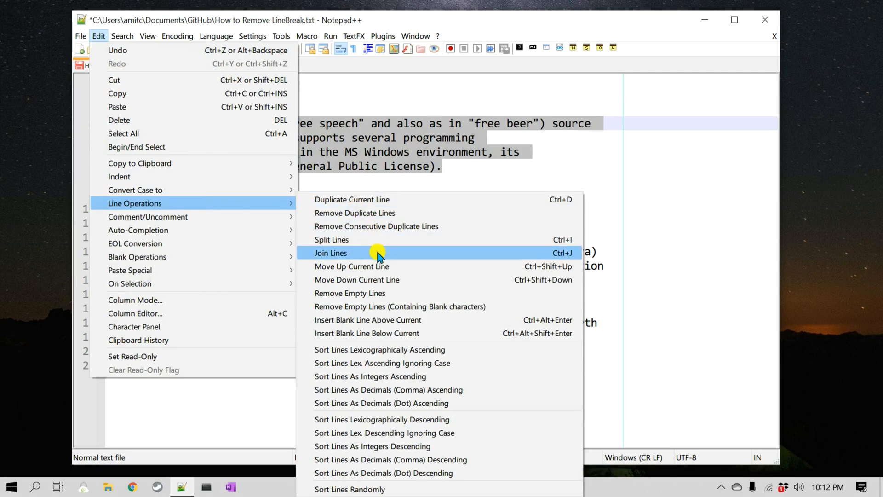
left_click(330, 252)
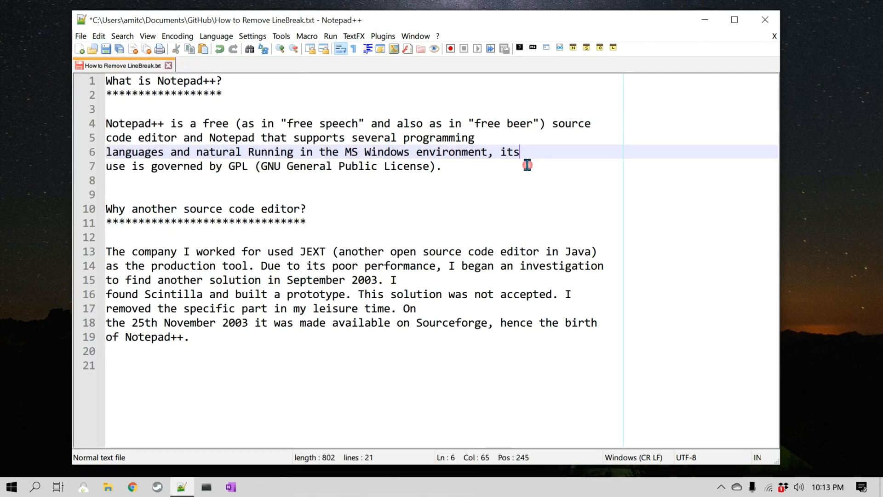
left_click(98, 36)
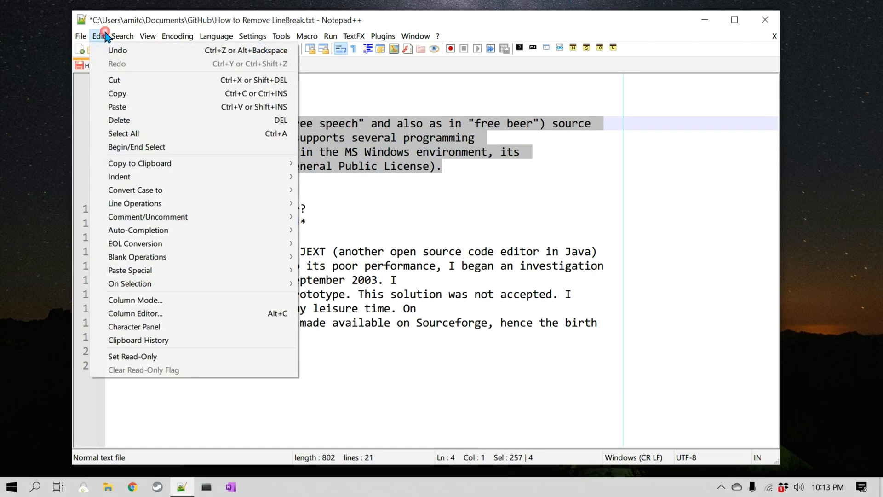
left_click(134, 203)
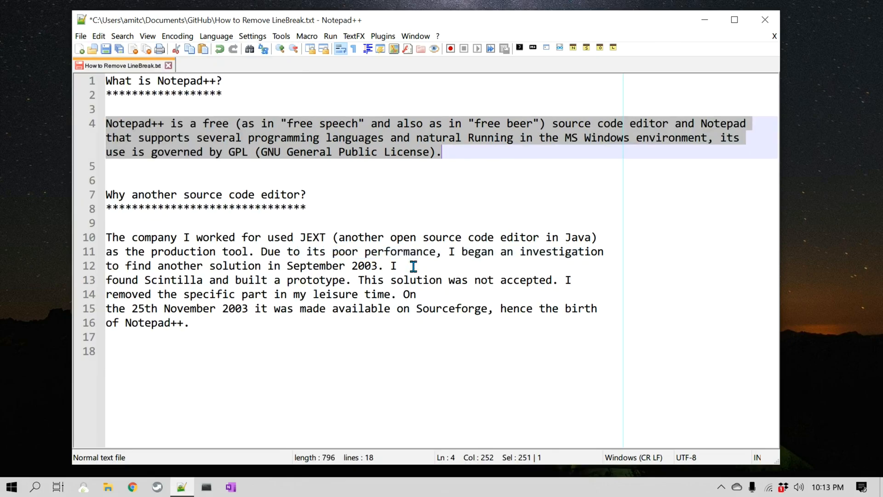
mouse_move(490, 164)
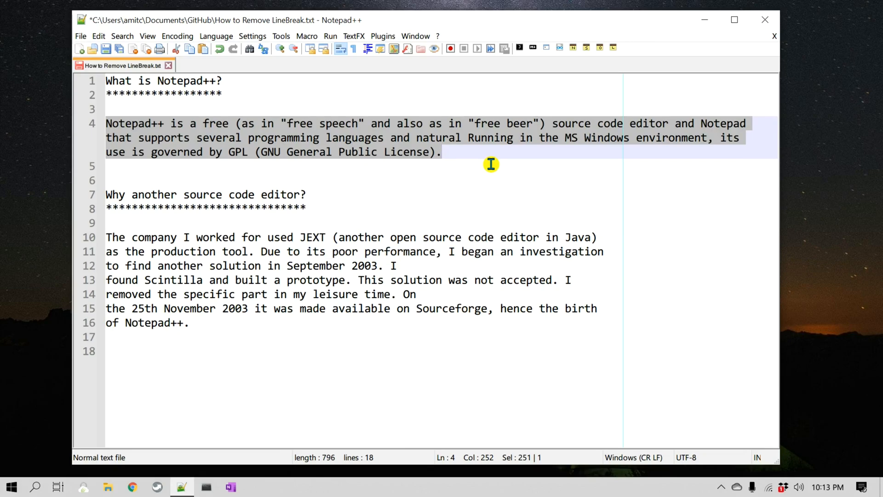
mouse_move(568, 170)
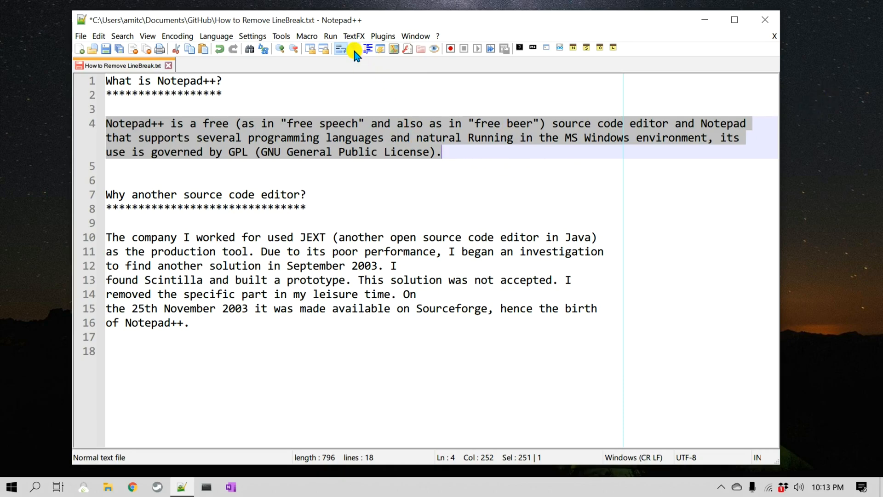
mouse_move(356, 61)
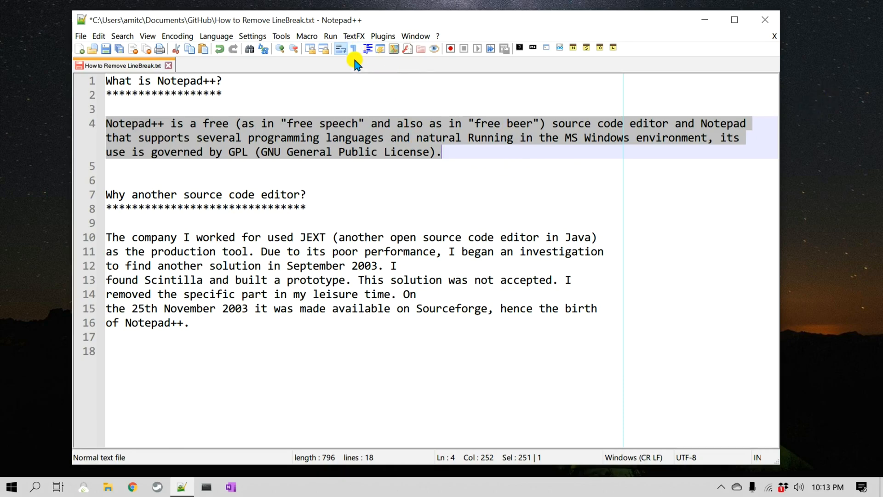
left_click(340, 47)
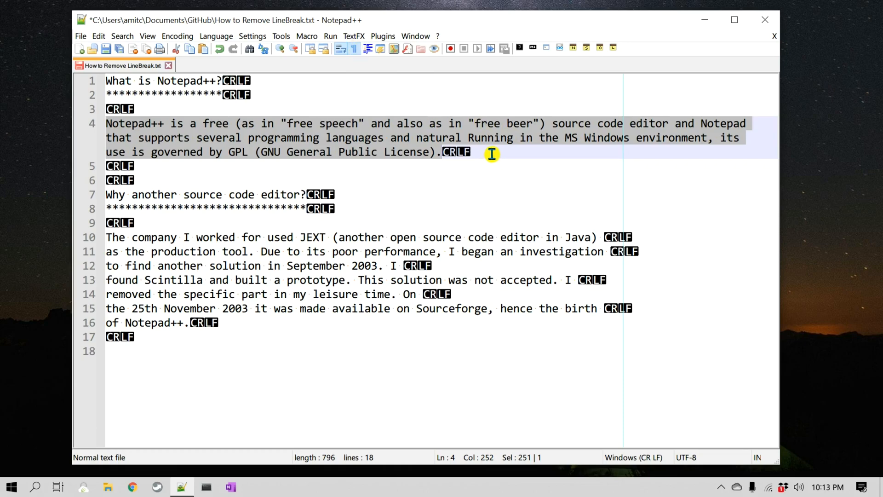
mouse_move(318, 156)
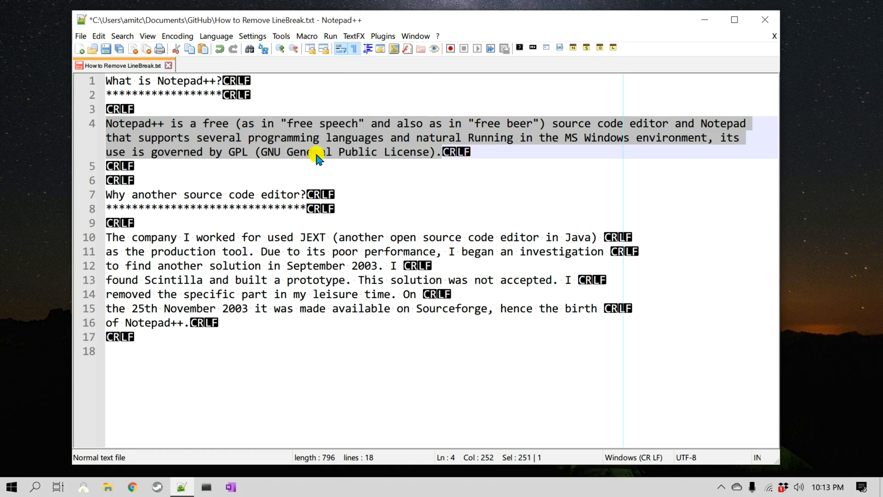
mouse_move(570, 152)
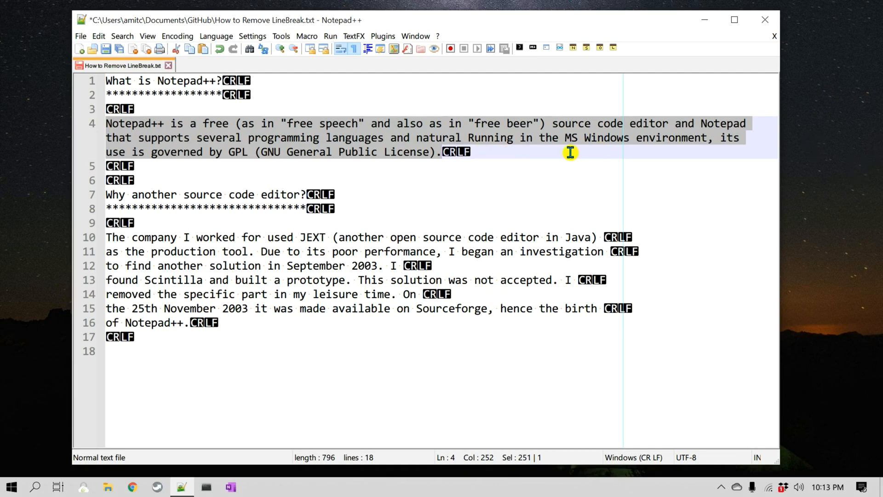
mouse_move(356, 50)
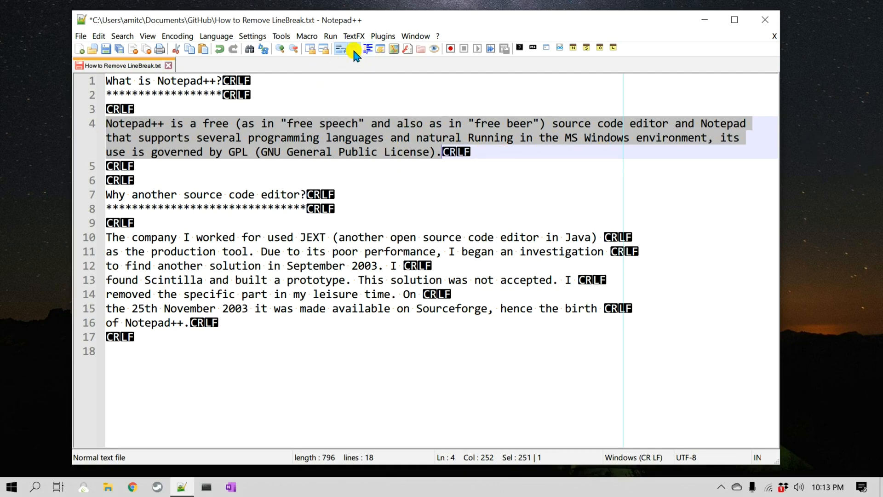
left_click(341, 48)
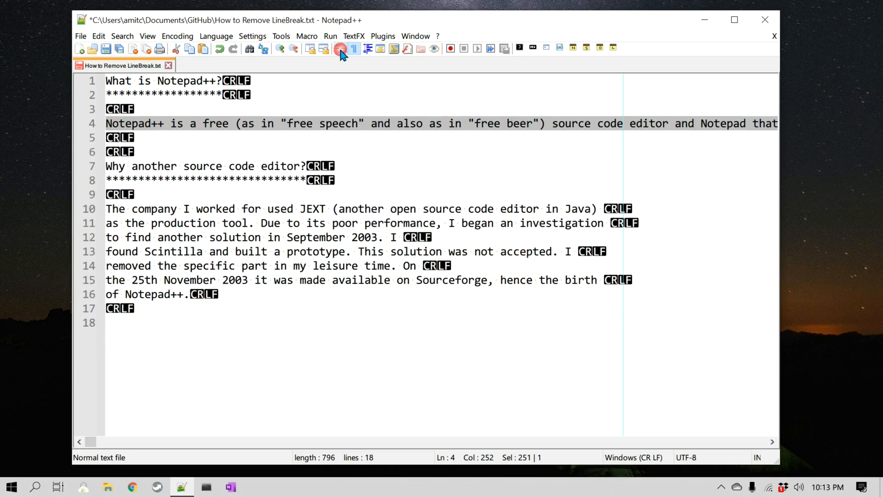
left_click(340, 46)
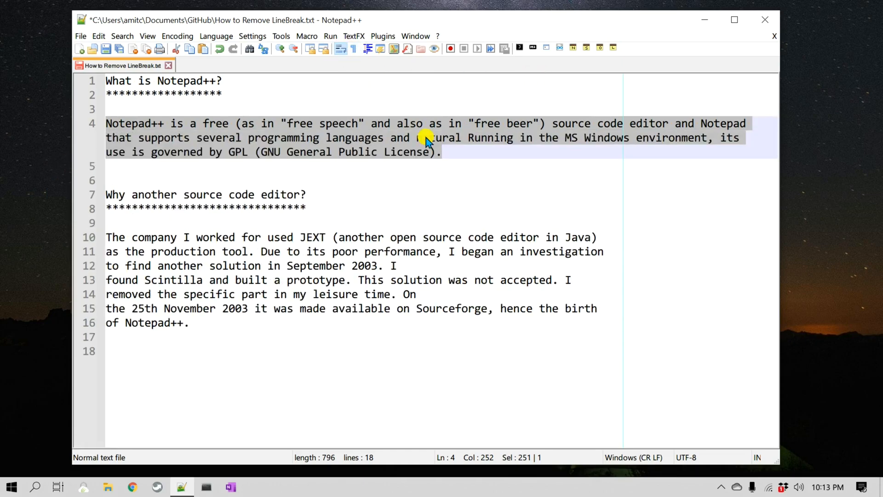
left_click(425, 137)
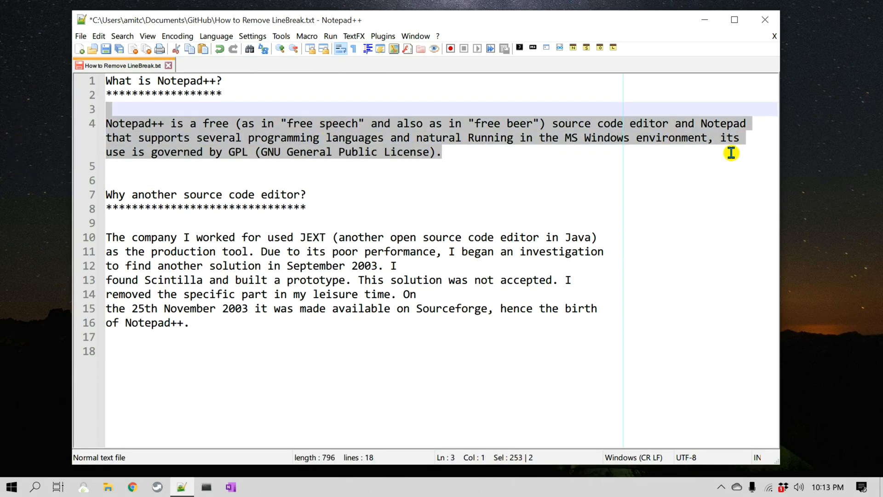
Apply Join Lines to lines 10–16 so the JEXT and Scintilla paragraph becomes one line
left_click(107, 238)
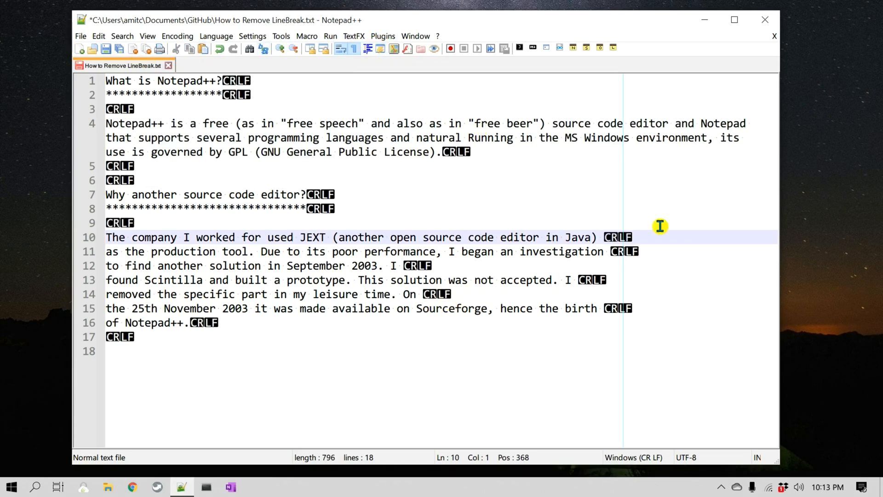
mouse_move(387, 207)
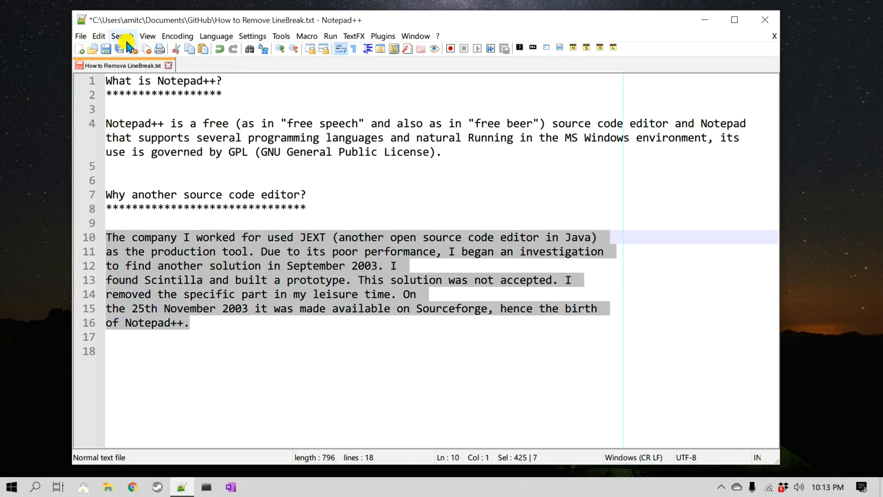
left_click(99, 36)
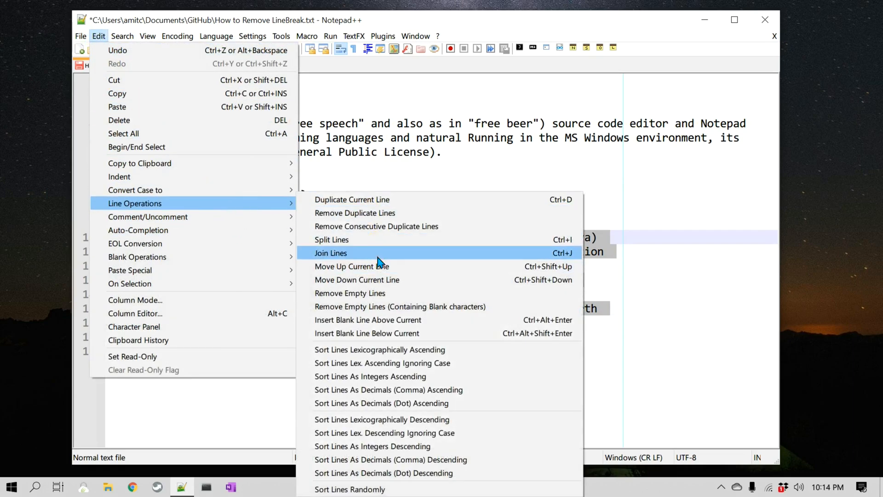
left_click(330, 252)
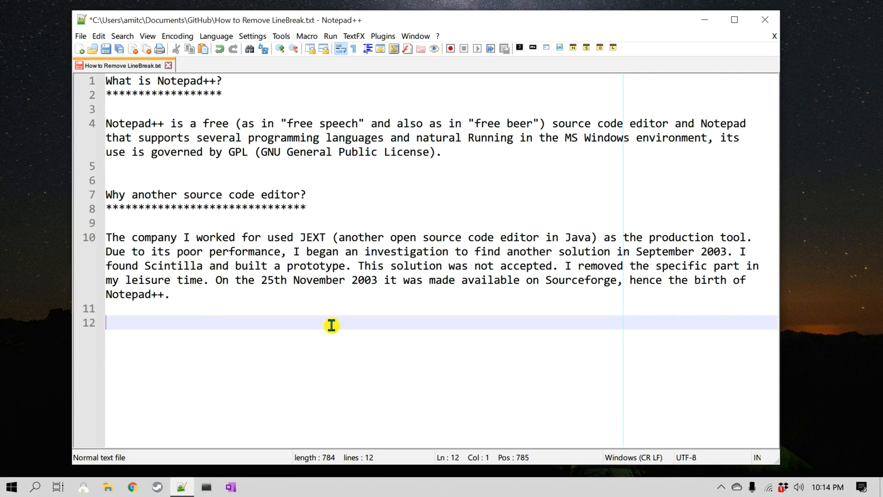
left_click(734, 20)
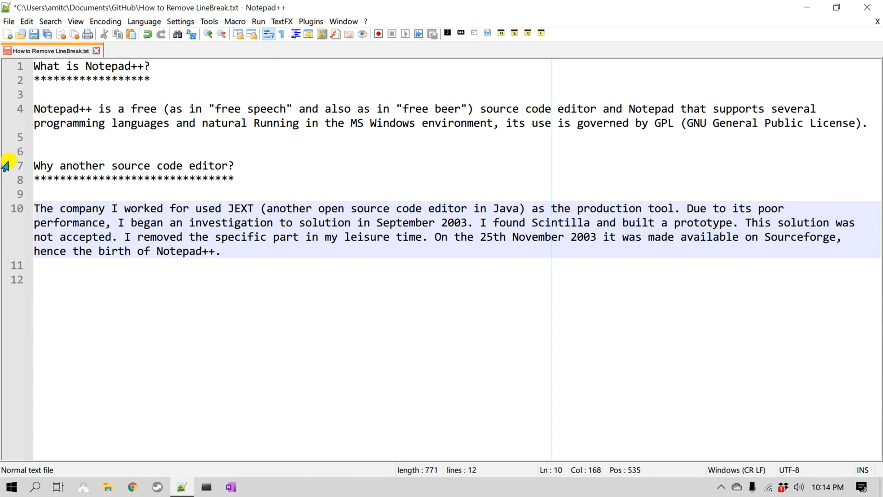
mouse_move(455, 348)
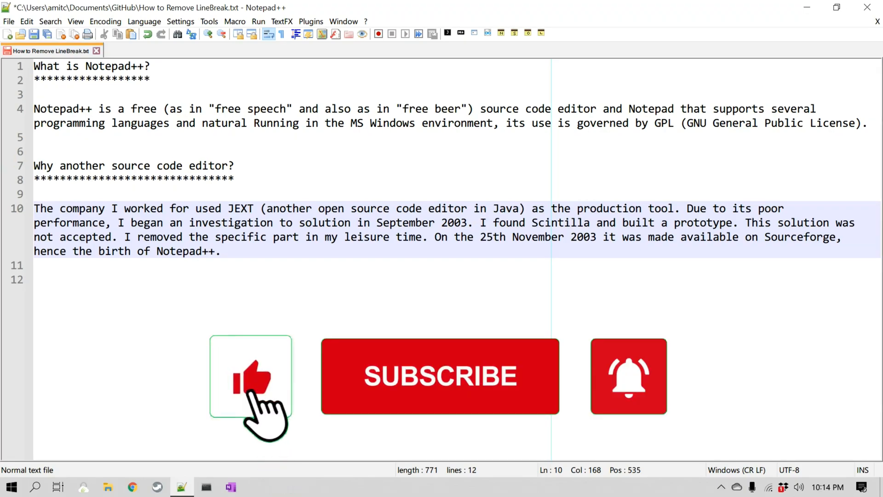
Place the cursor within the wrapped paragraphs to review them in the maximized editor
left_click(440, 376)
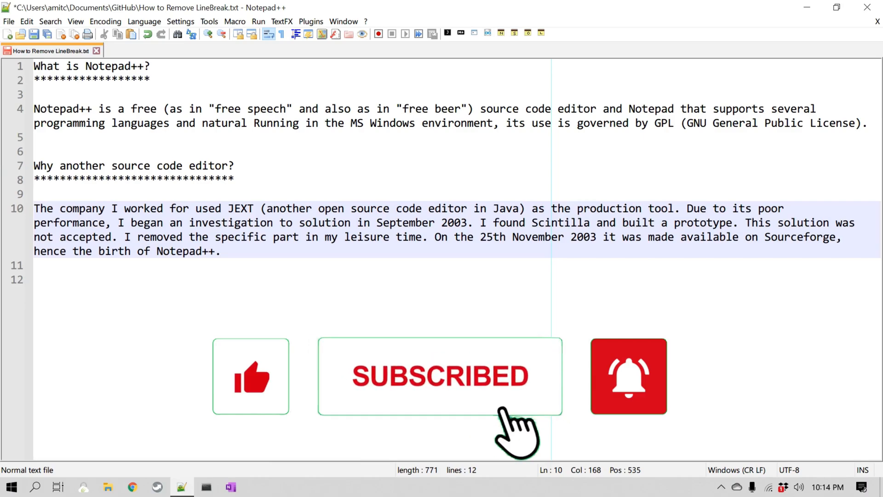
left_click(628, 377)
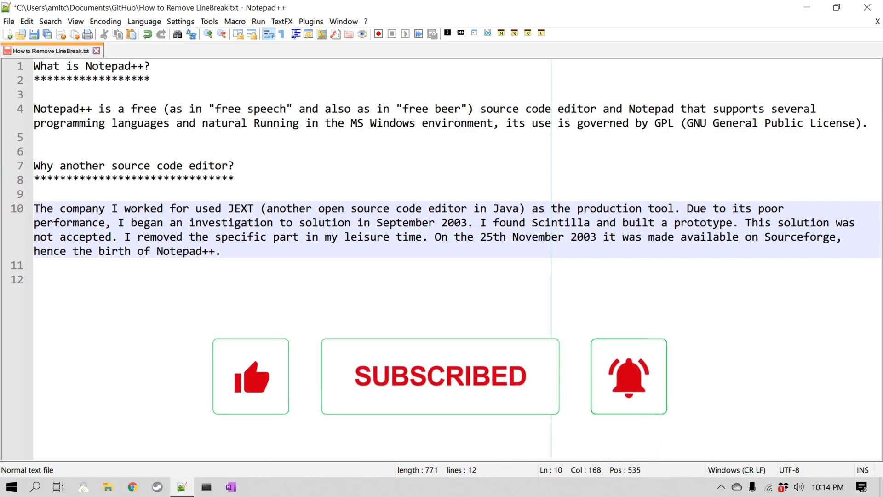